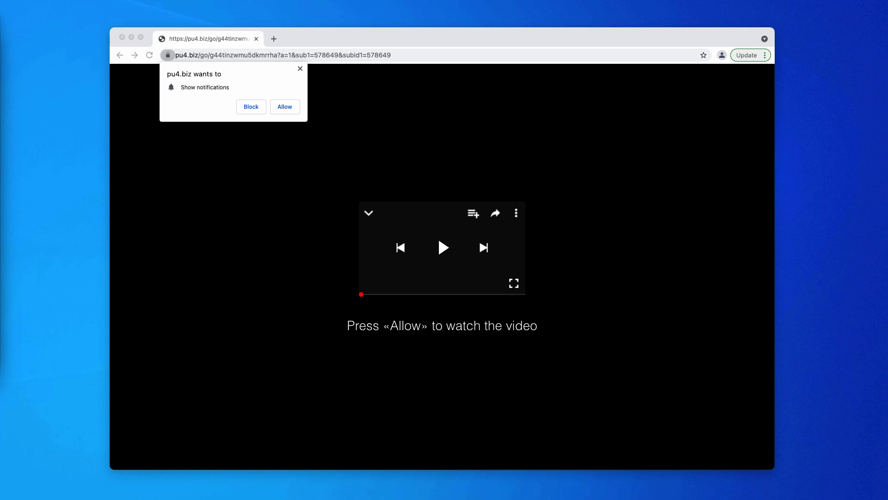
pyautogui.moveTo(343, 41)
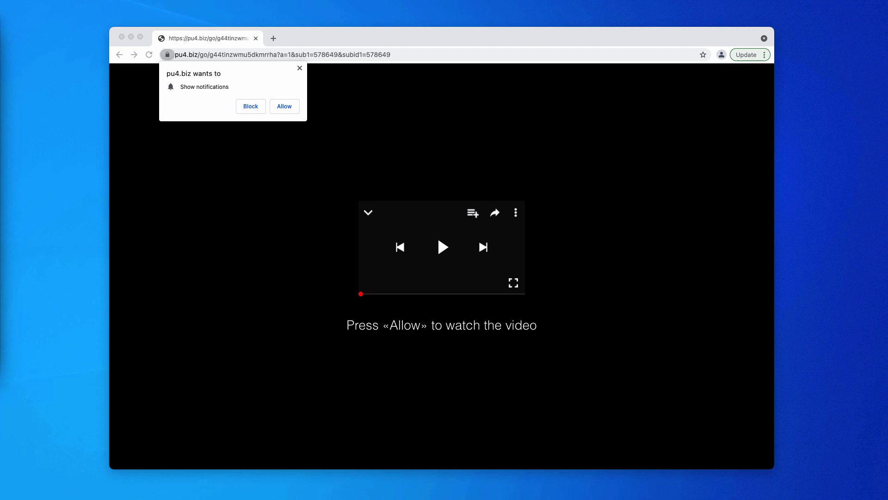
pyautogui.moveTo(319, 173)
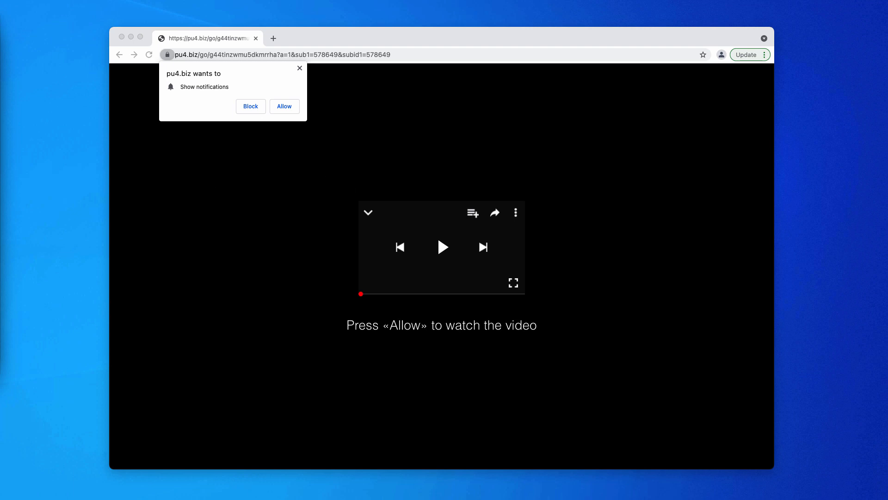
pyautogui.moveTo(338, 329)
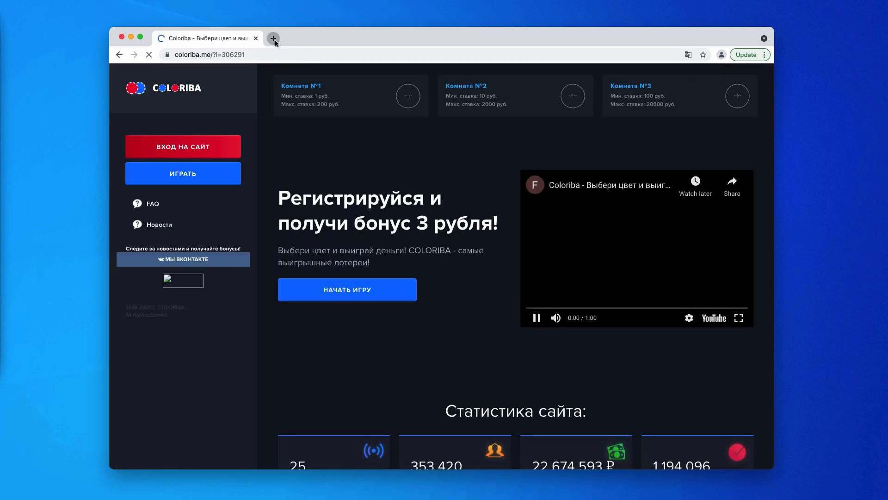
# Swap the Coloriba gambling tab for a fresh new tab and bring up Chrome's main menu
pyautogui.click(273, 38)
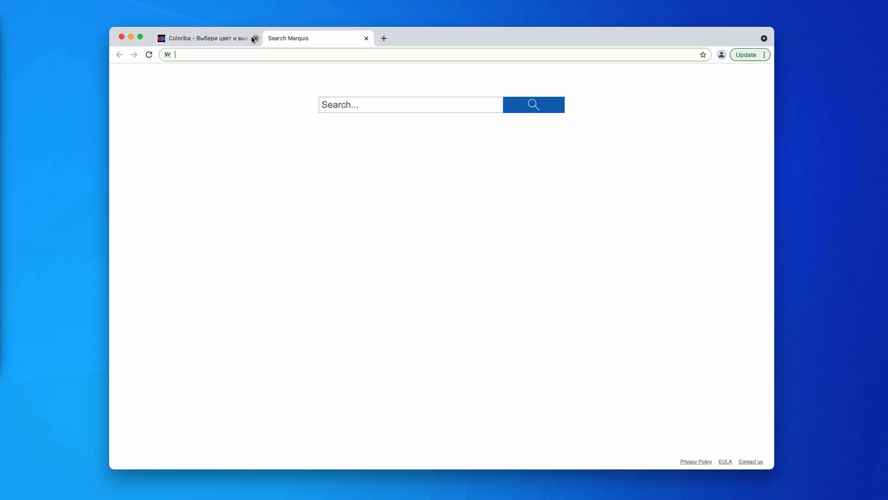
pyautogui.click(255, 38)
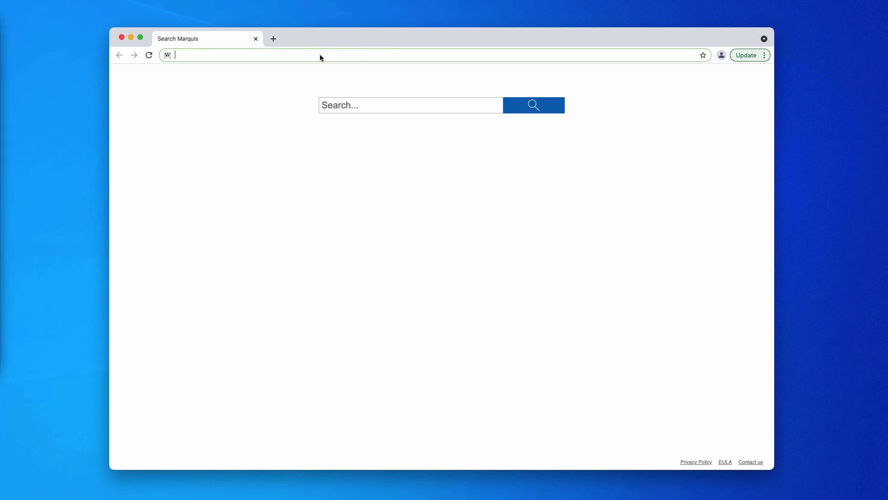
pyautogui.click(764, 55)
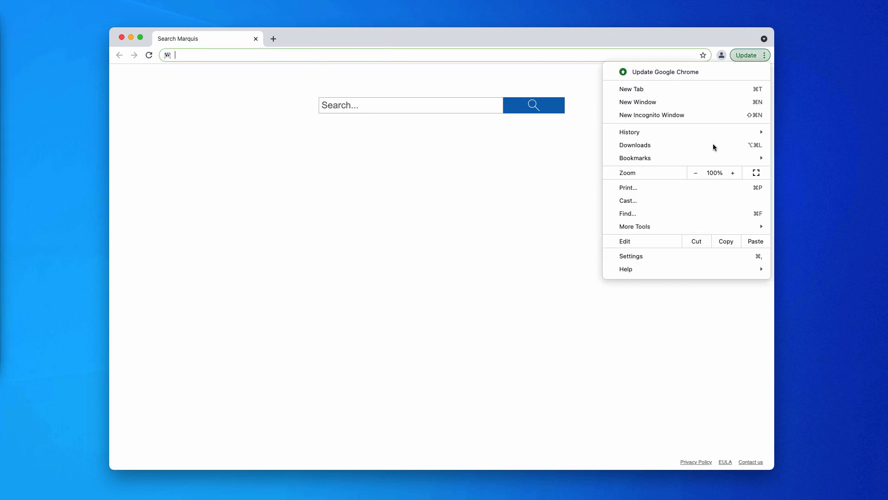
# Navigate Settings > Privacy and security > Site Settings down to the Notifications section
pyautogui.click(631, 255)
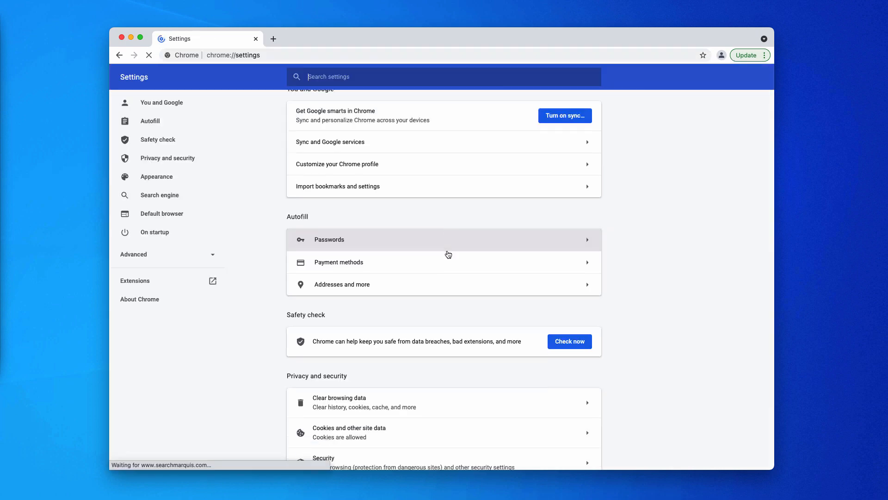
pyautogui.scroll(-3)
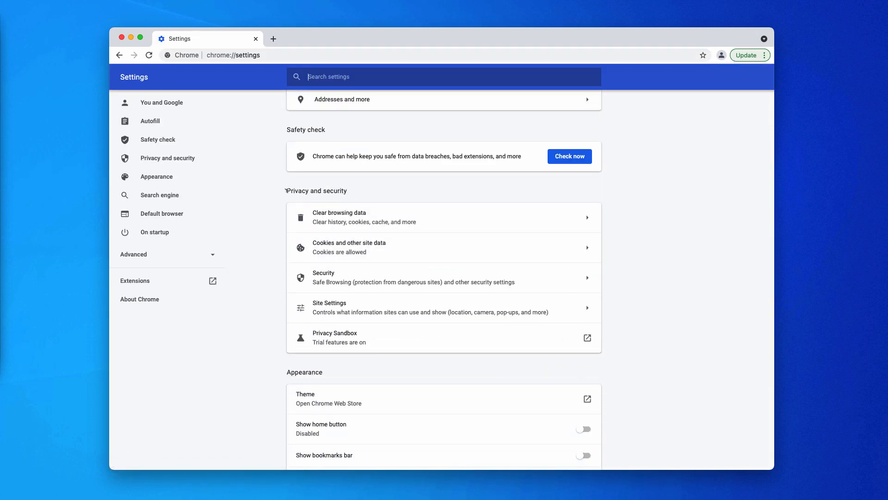
pyautogui.click(329, 308)
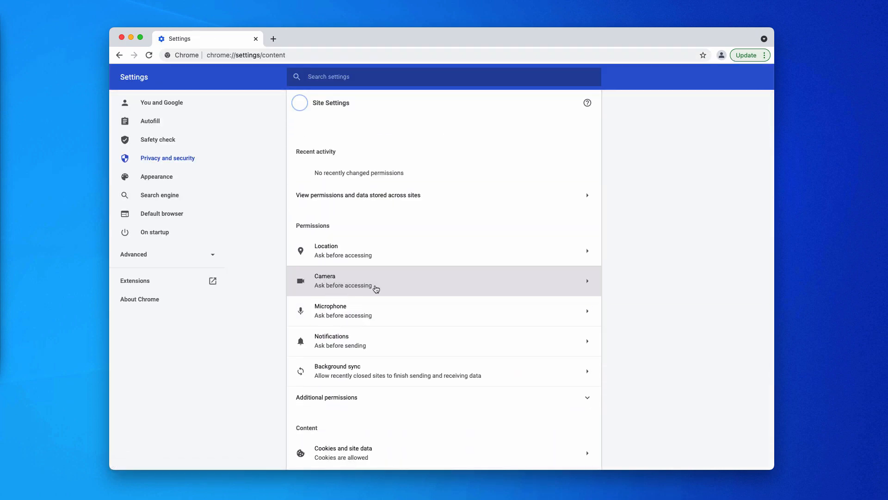
pyautogui.scroll(-3)
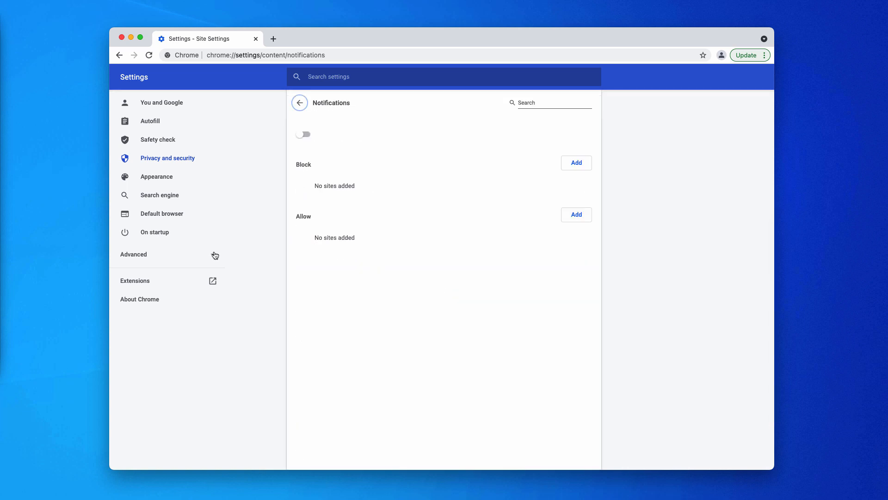
# Remove the allowed notification sites, including download-app.net, then focus the address bar
pyautogui.click(303, 134)
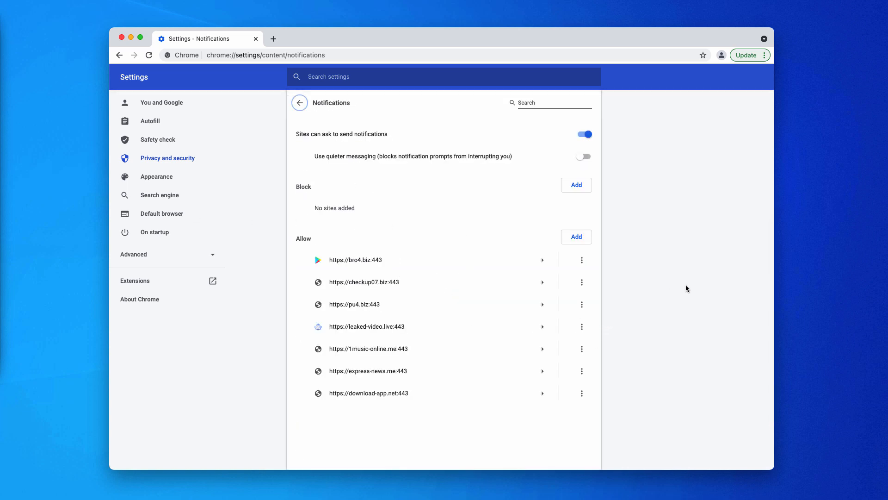
pyautogui.click(581, 260)
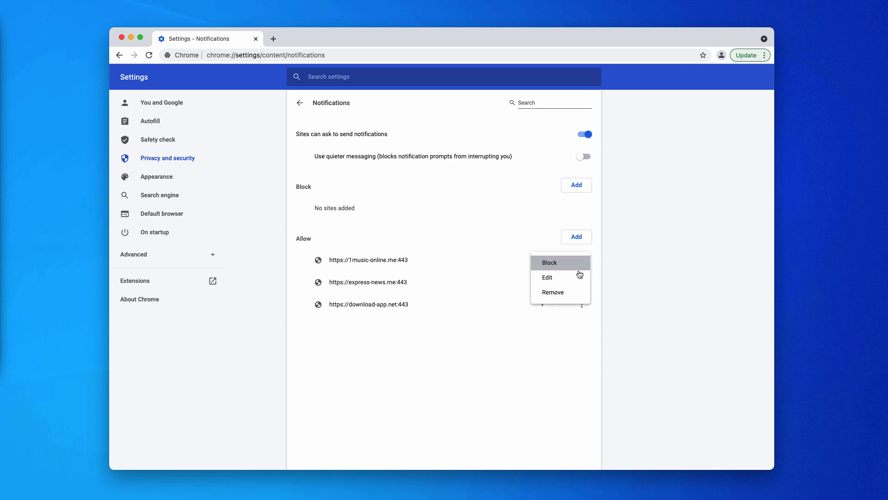
pyautogui.click(549, 261)
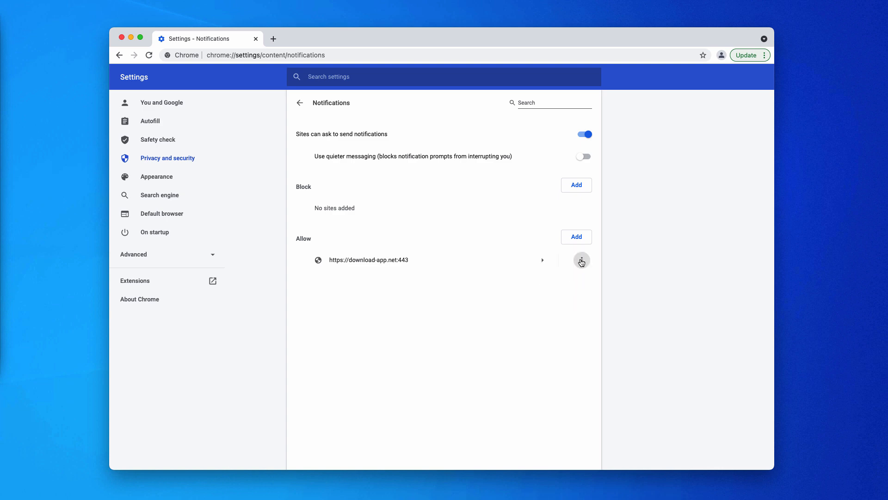
pyautogui.click(581, 260)
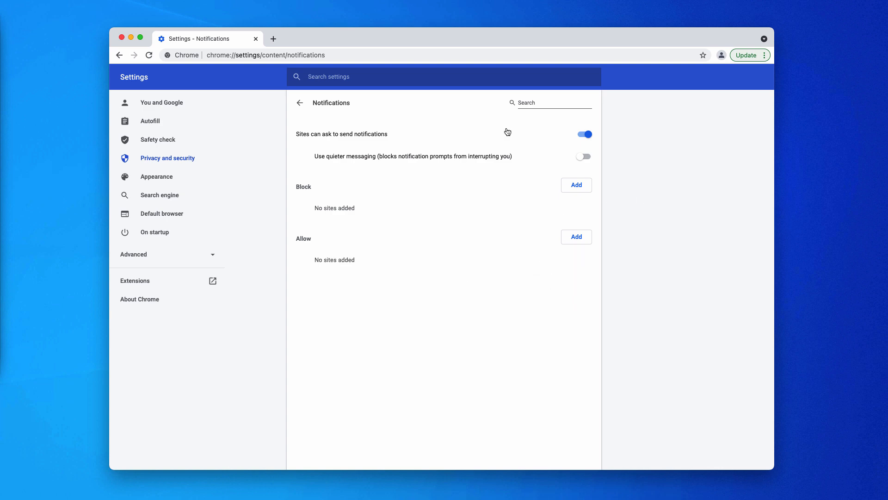
pyautogui.click(265, 55)
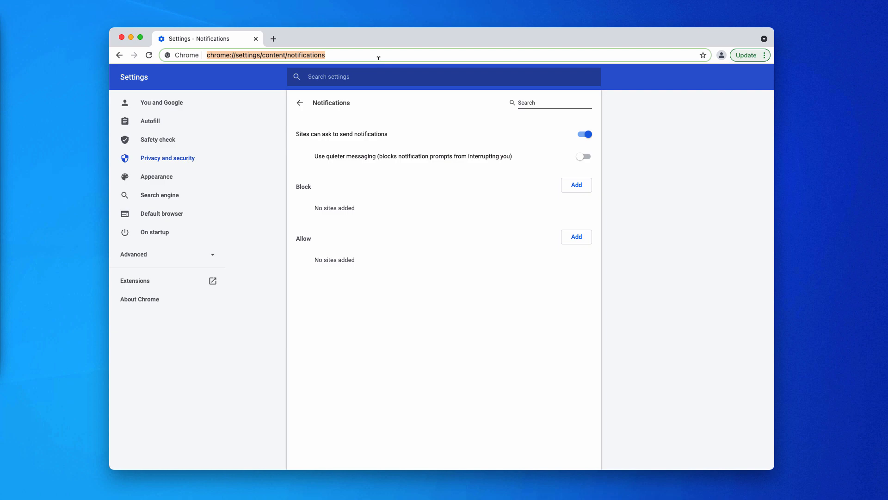
# Go to combocleaner.com and load the Combo Cleaner home page with its download options
pyautogui.write('combocleaner.com')
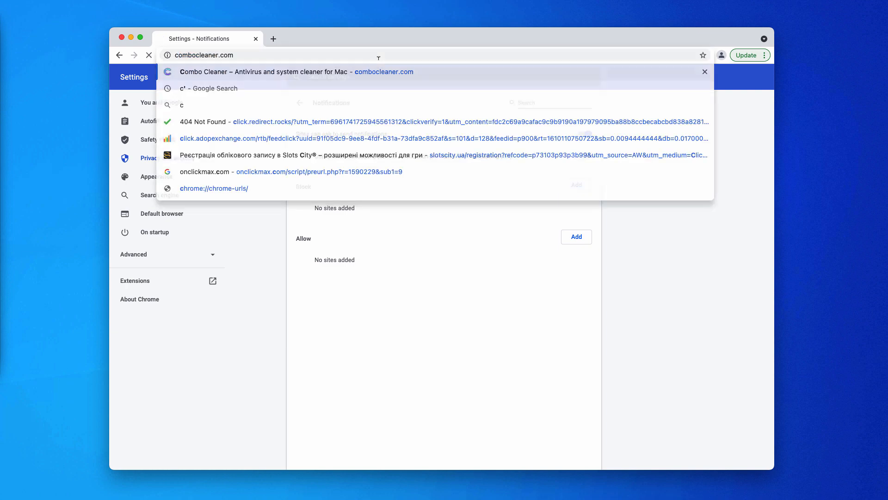
pyautogui.click(269, 71)
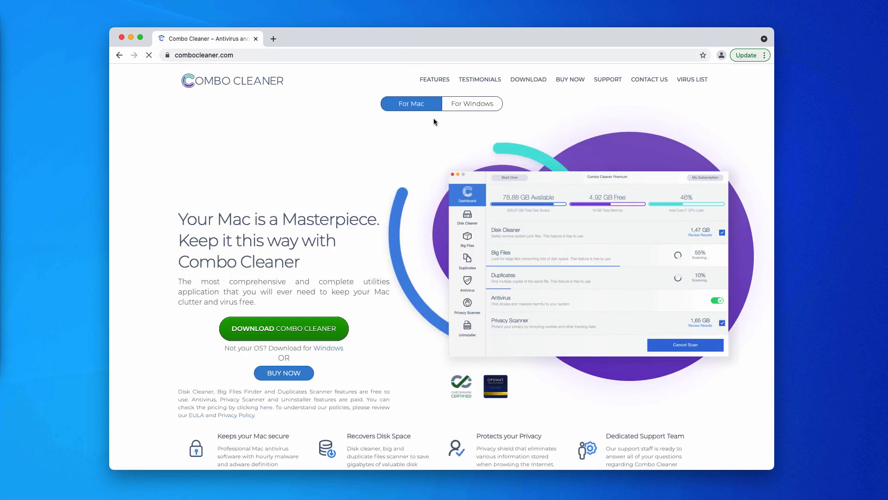
pyautogui.click(472, 104)
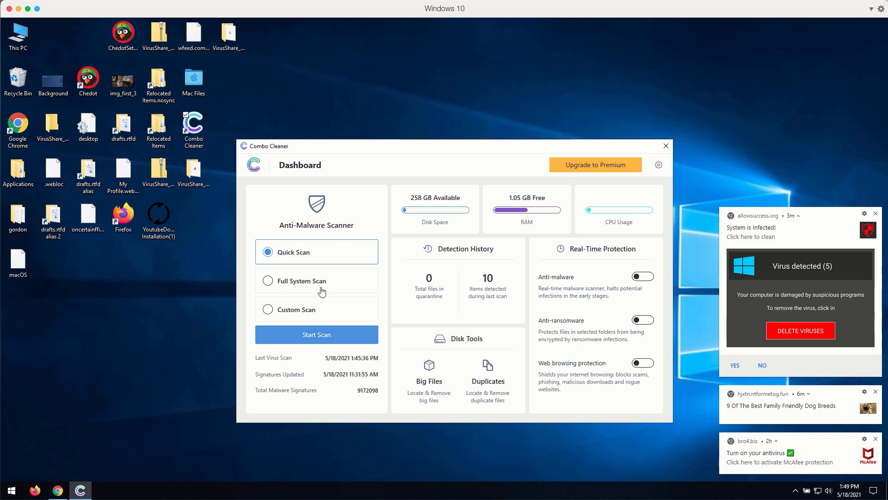
pyautogui.moveTo(271, 291)
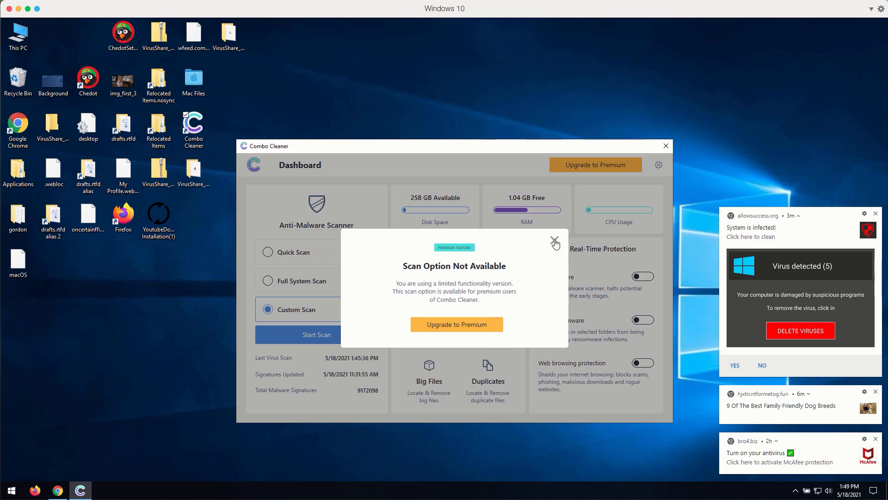
pyautogui.click(555, 239)
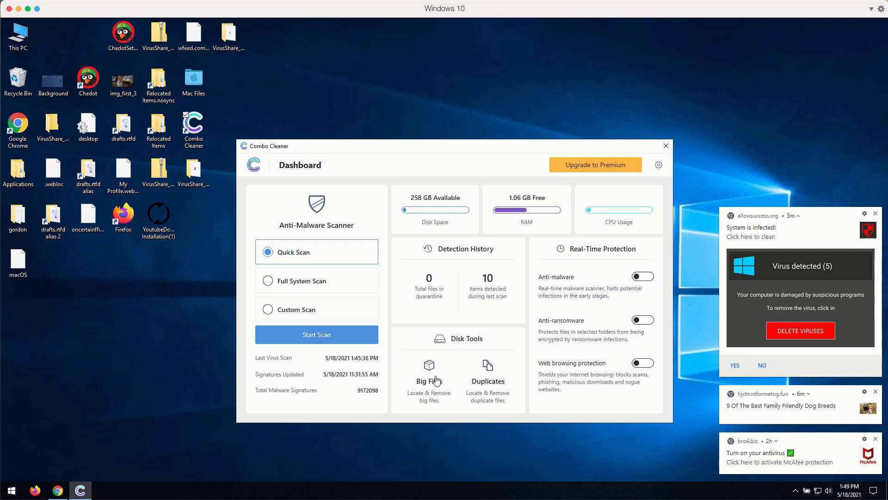
pyautogui.click(429, 376)
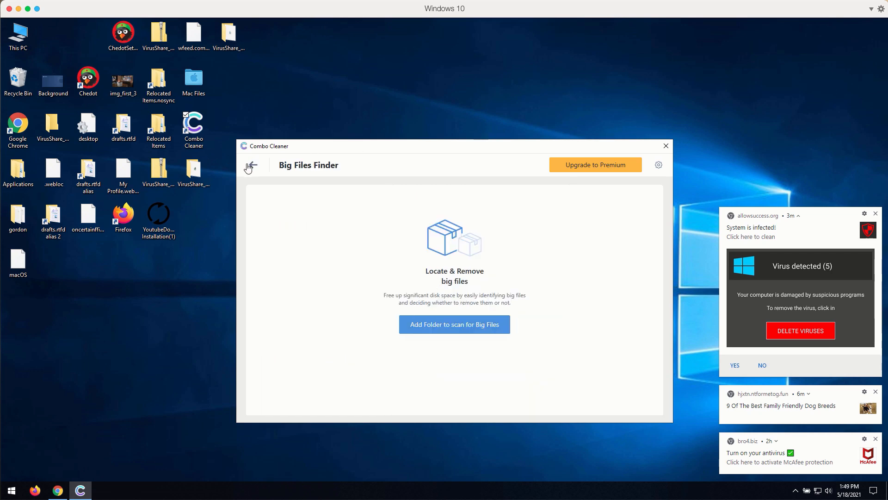
pyautogui.click(251, 165)
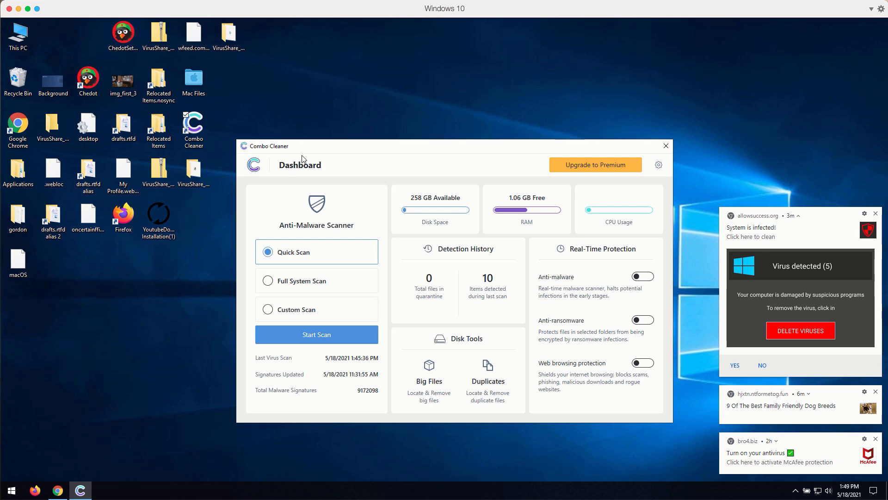
pyautogui.moveTo(314, 149)
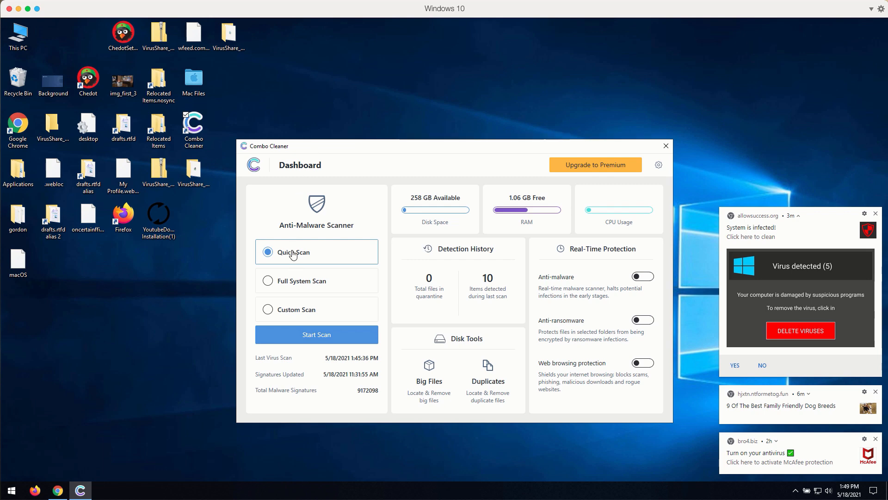
pyautogui.moveTo(391, 225)
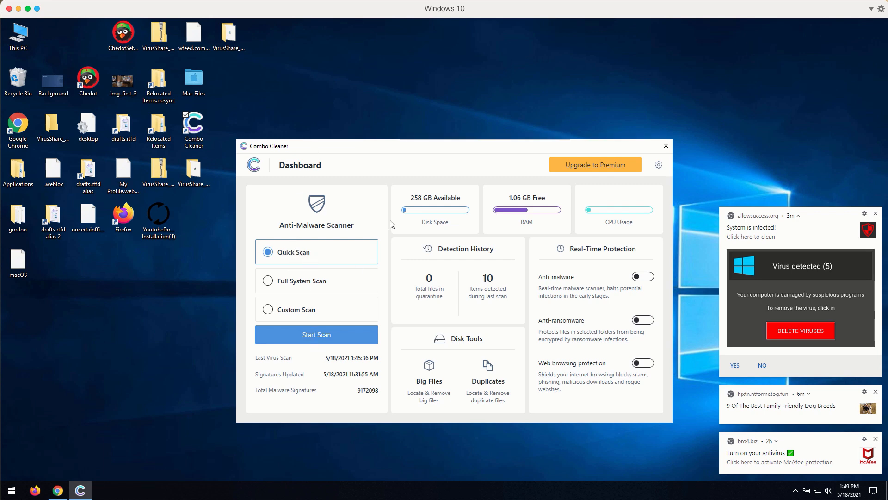
# Start the Quick Scan, then cancel it early and confirm to see the 10 detected threats
pyautogui.click(316, 334)
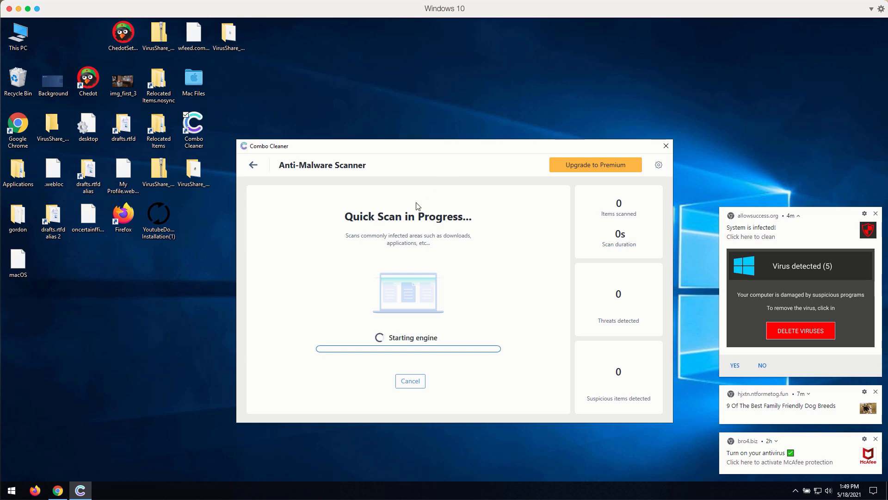
pyautogui.moveTo(472, 163)
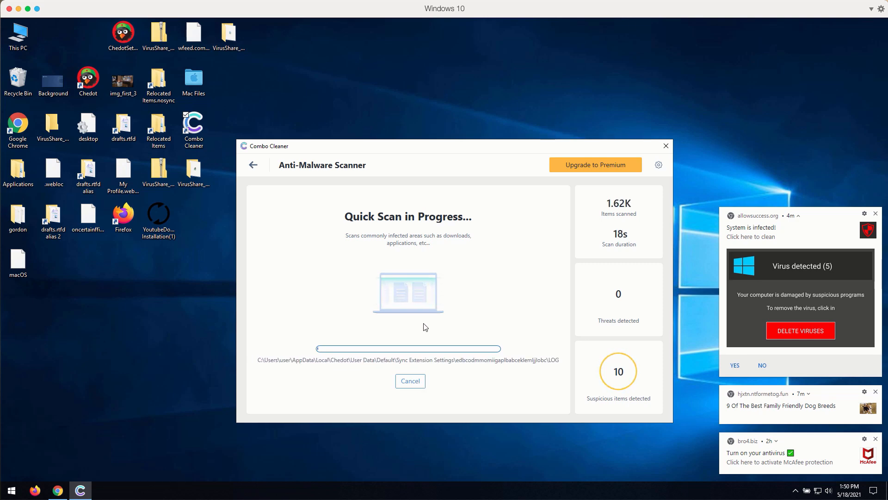
pyautogui.click(410, 380)
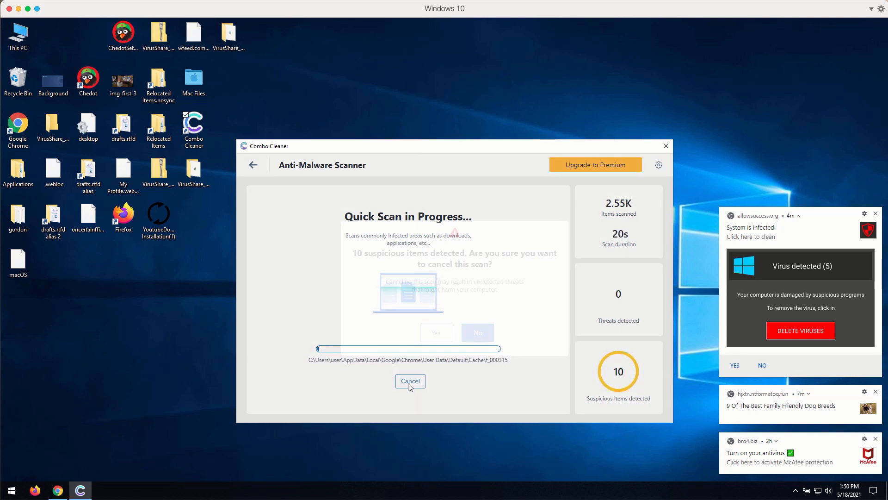
pyautogui.click(409, 381)
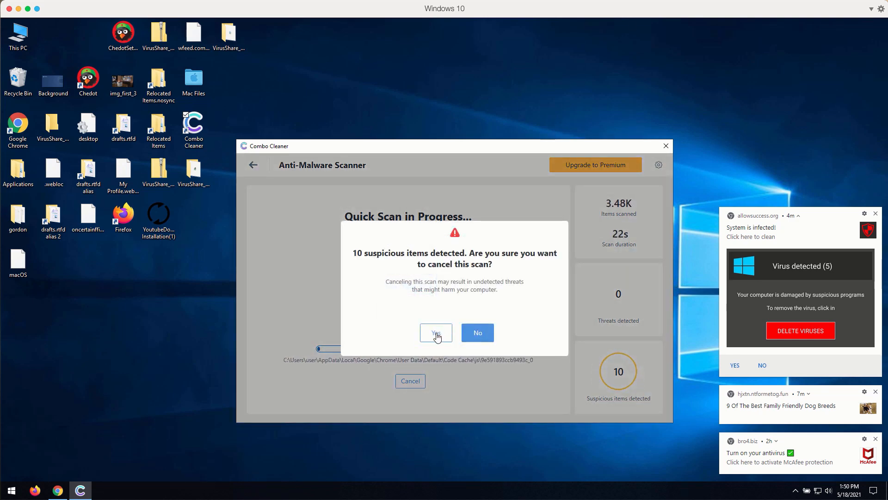
pyautogui.click(476, 332)
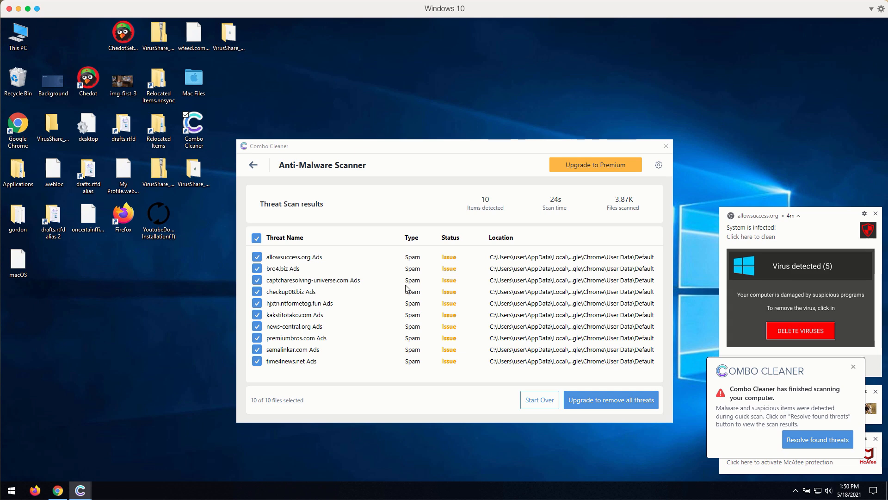
pyautogui.moveTo(482, 156)
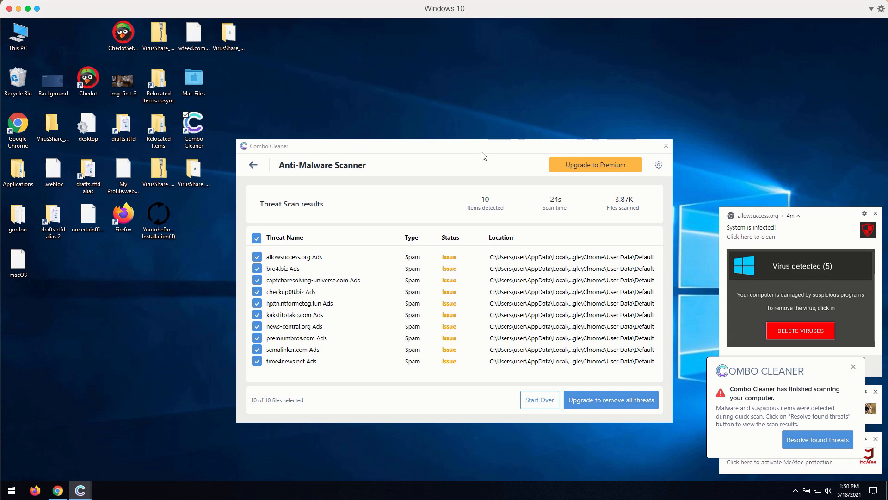
pyautogui.moveTo(451, 152)
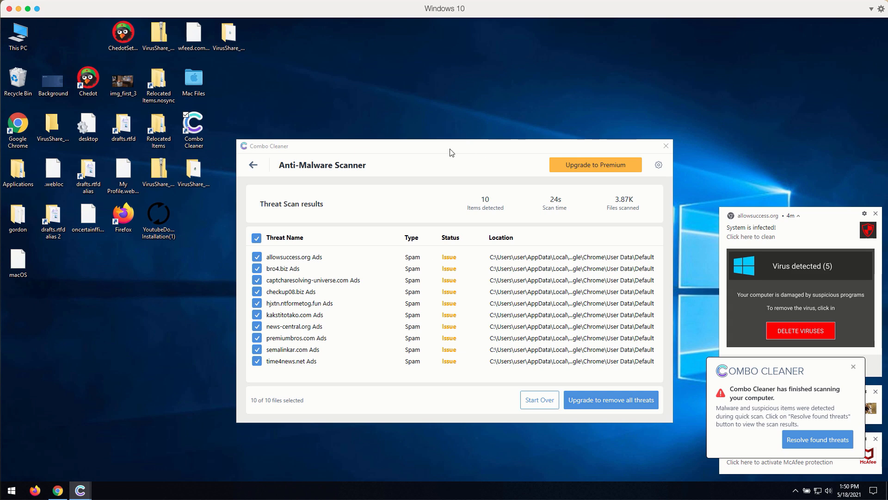
pyautogui.moveTo(558, 171)
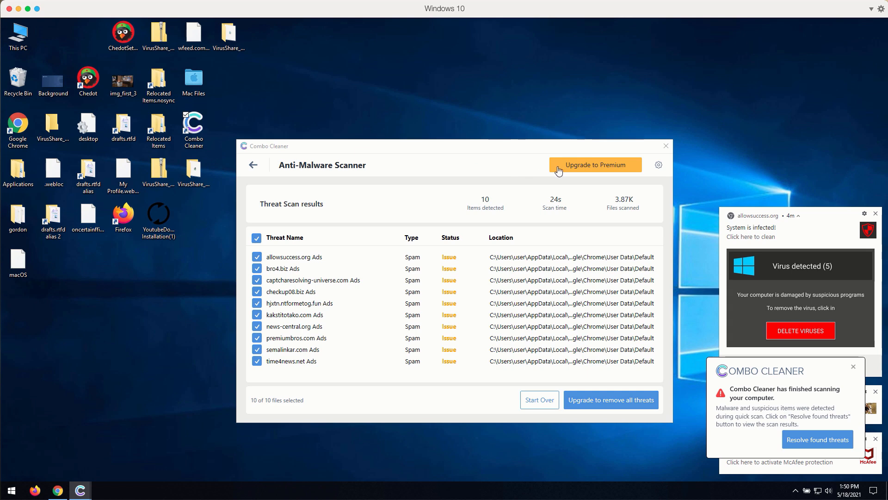